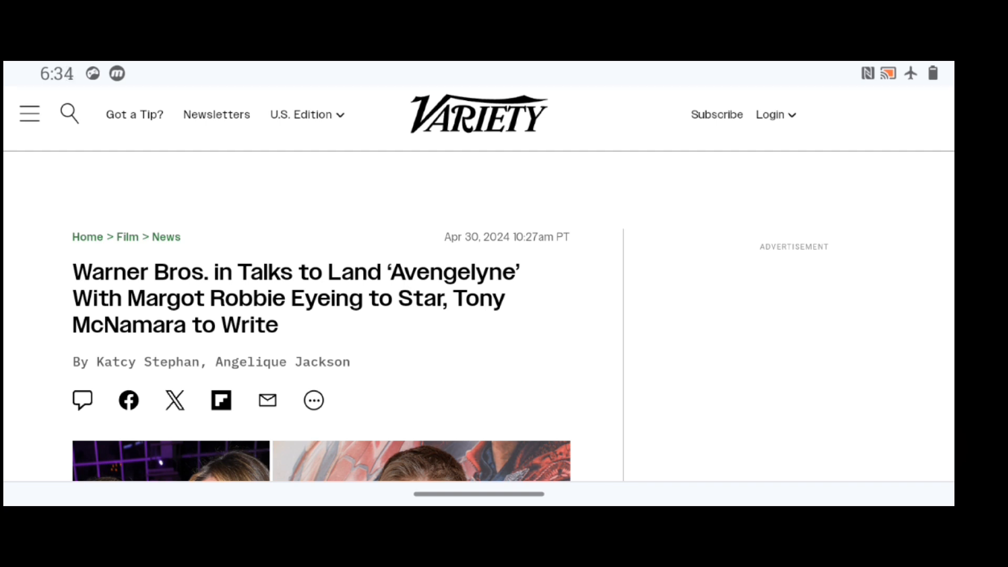
{"action": "scroll", "scroll_direction": "down", "scroll_amount": 3}
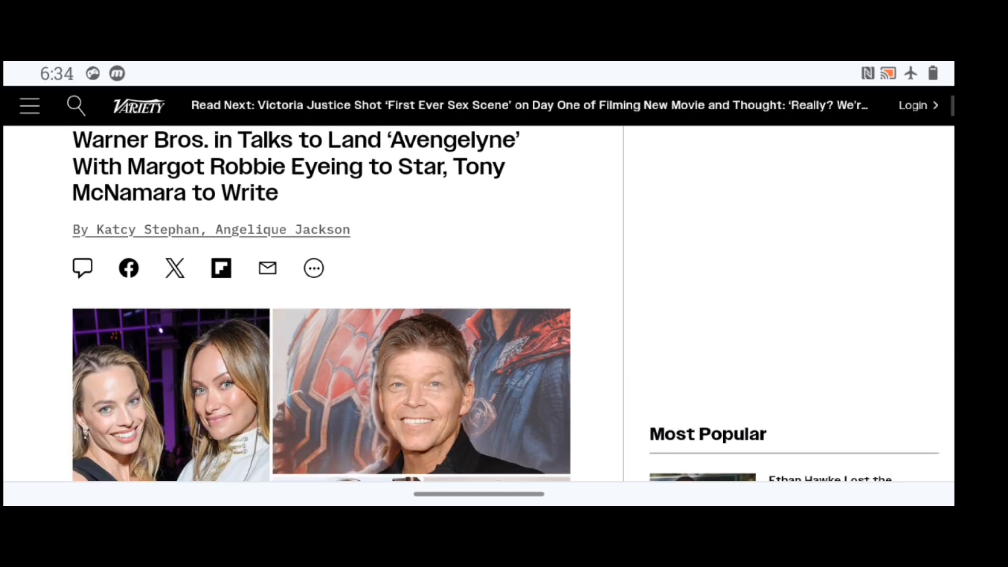
{"action": "scroll", "scroll_direction": "down", "scroll_amount": 3}
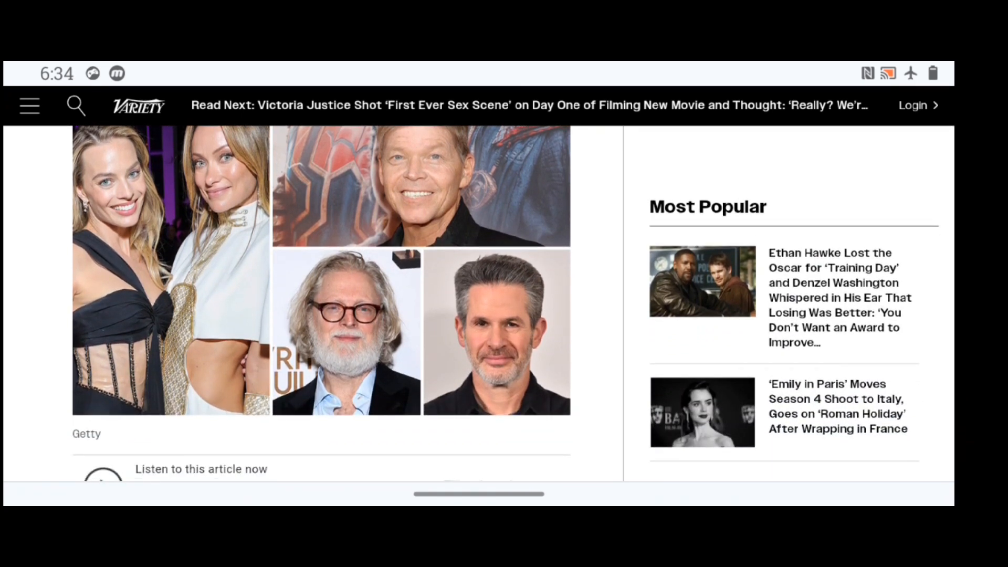
{"action": "scroll", "scroll_direction": "down", "scroll_amount": 3}
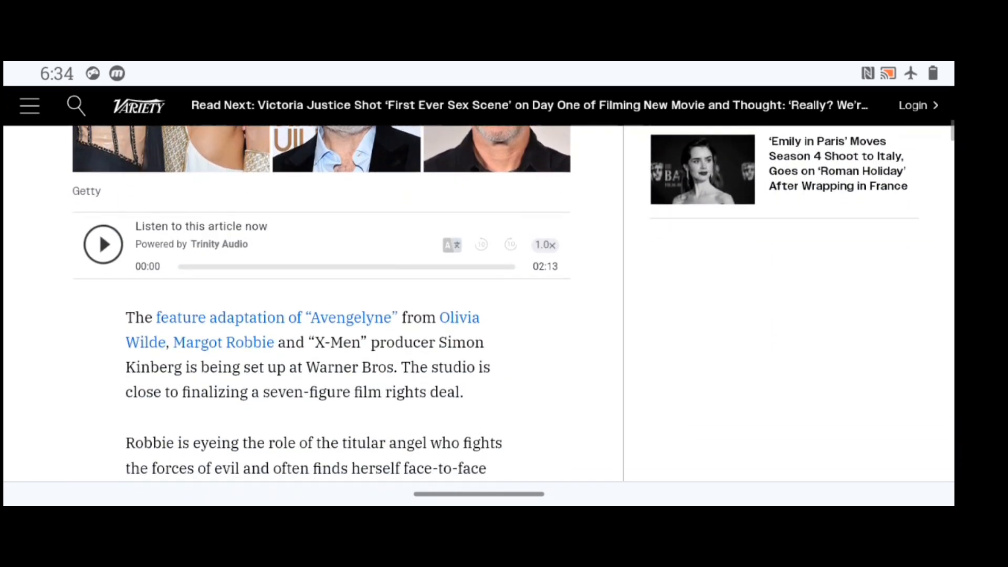
{"action": "scroll", "scroll_direction": "down", "scroll_amount": 3}
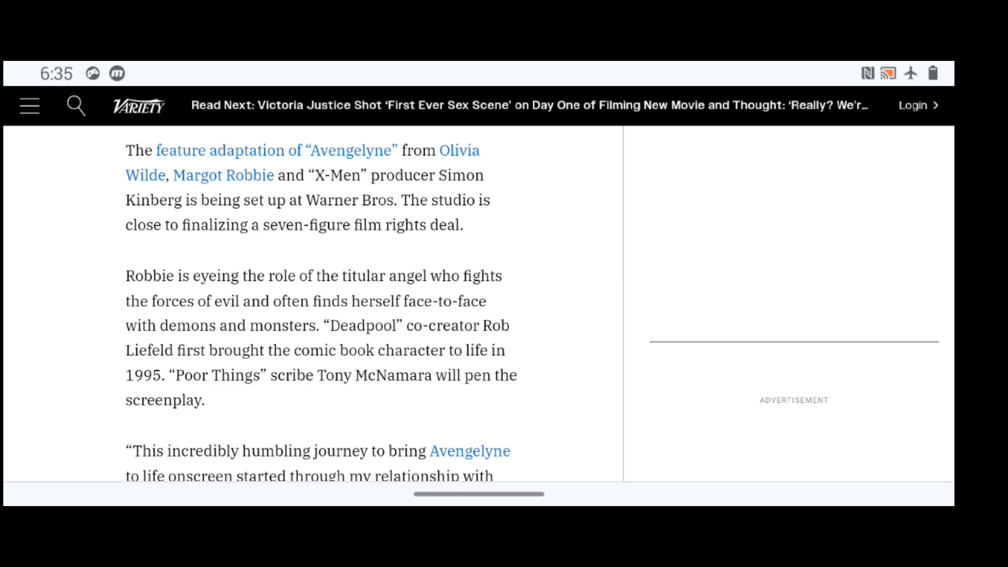
{"action": "scroll", "scroll_direction": "down", "scroll_amount": 3}
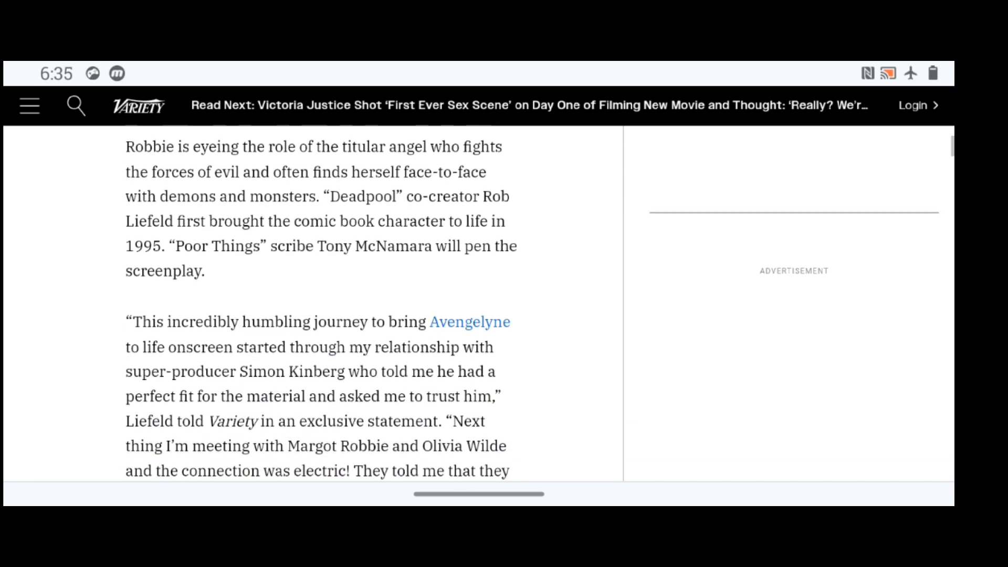
{"action": "scroll", "scroll_direction": "down", "scroll_amount": 3}
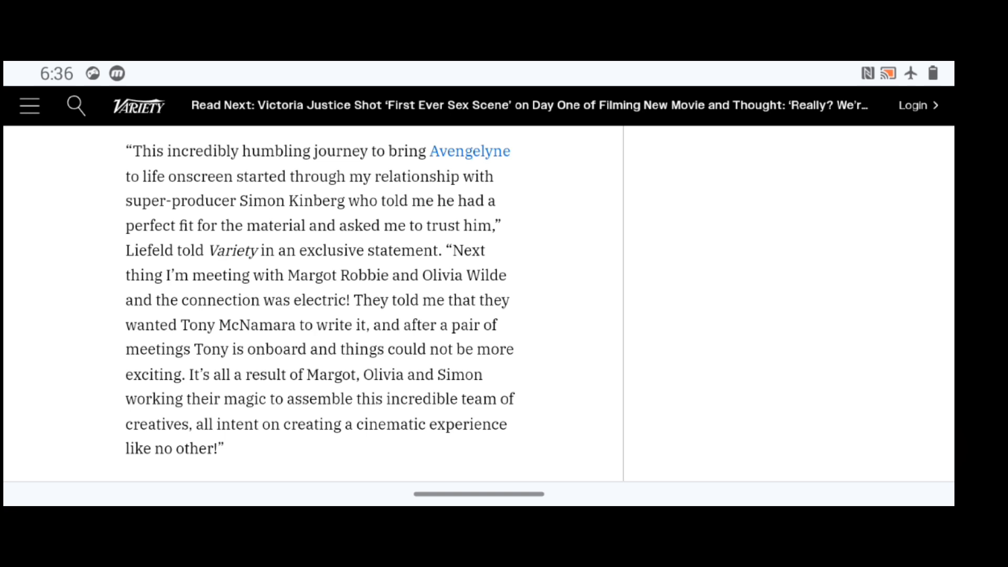
{"action": "scroll", "scroll_direction": "down", "scroll_amount": 3}
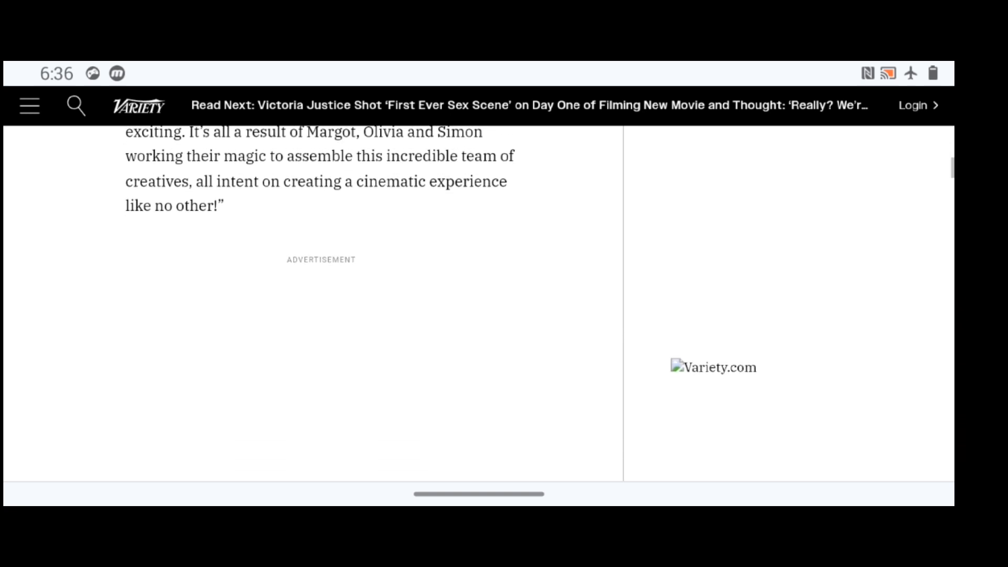
{"action": "scroll", "scroll_direction": "down", "scroll_amount": 3}
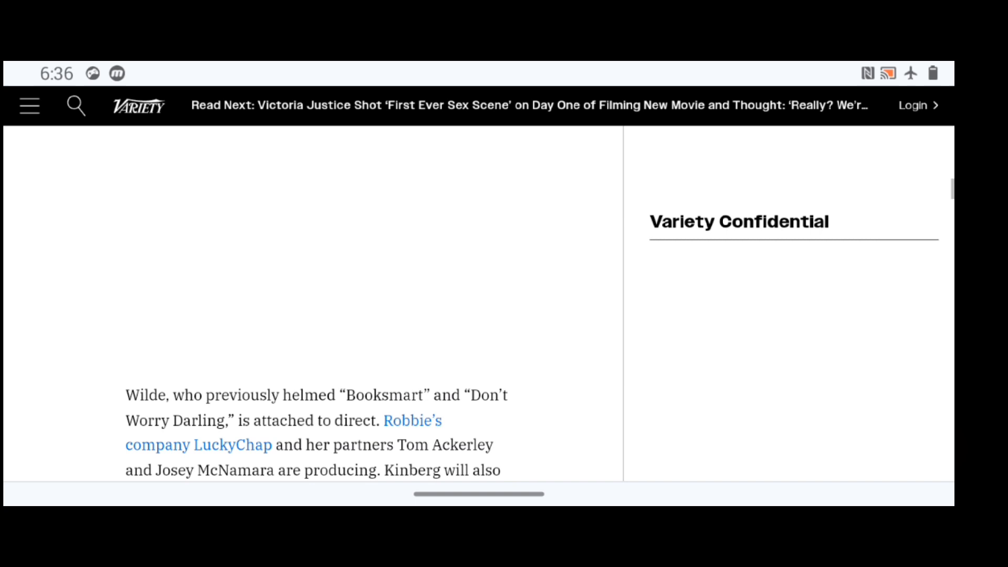
{"action": "scroll", "scroll_direction": "down", "scroll_amount": 3}
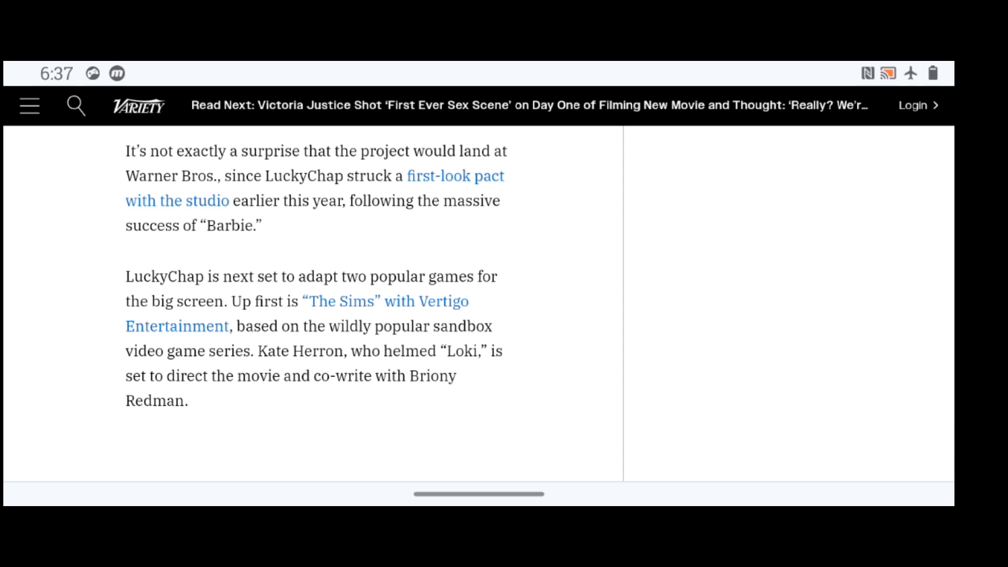
{"action": "scroll", "scroll_direction": "down", "scroll_amount": 3}
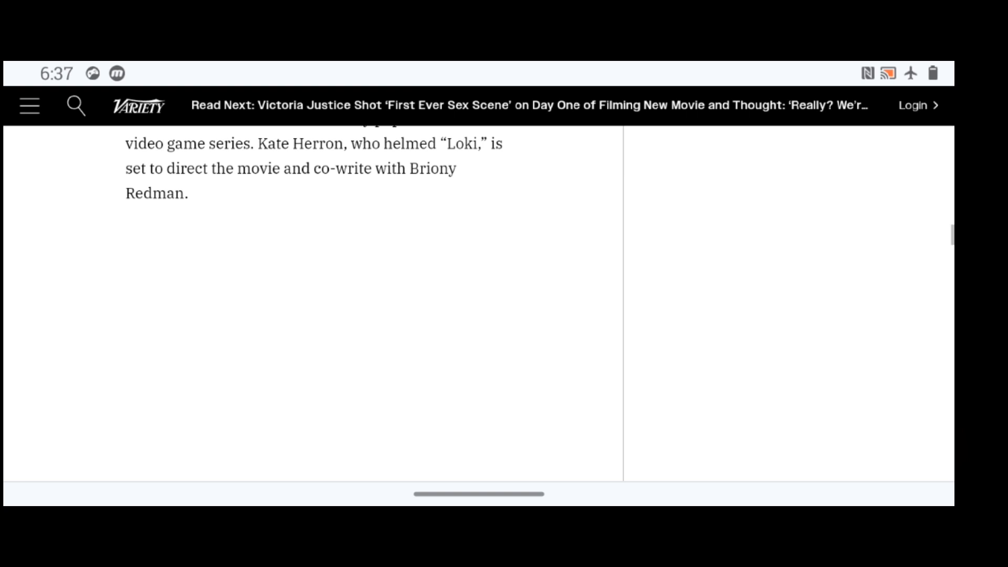
{"action": "scroll", "scroll_direction": "down", "scroll_amount": 3}
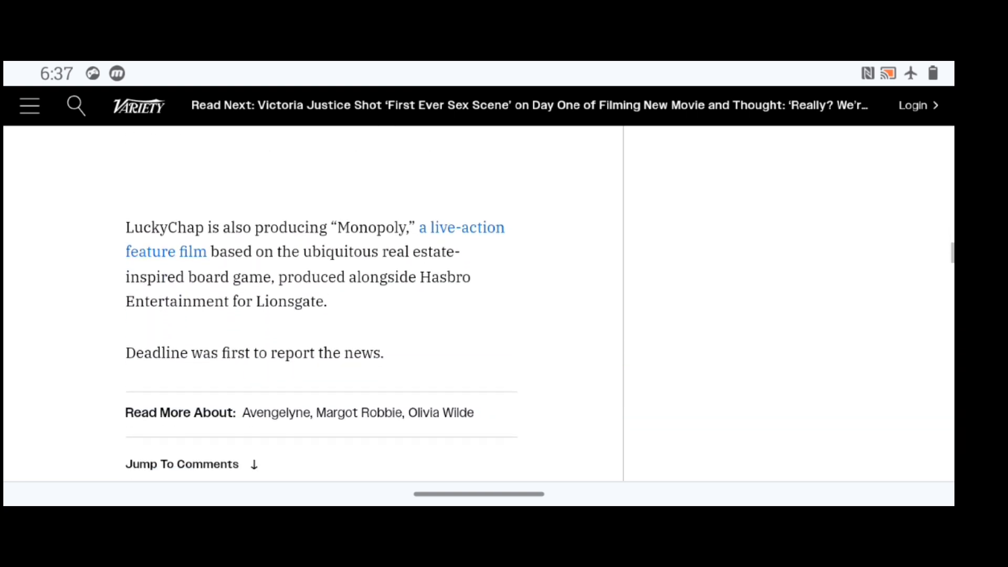
{"action": "scroll", "scroll_direction": "down", "scroll_amount": 3}
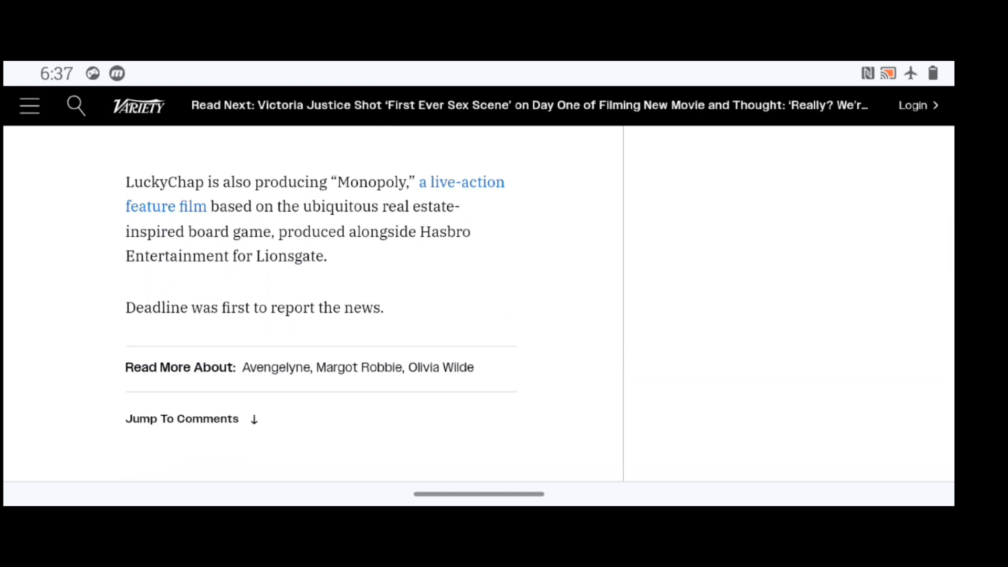